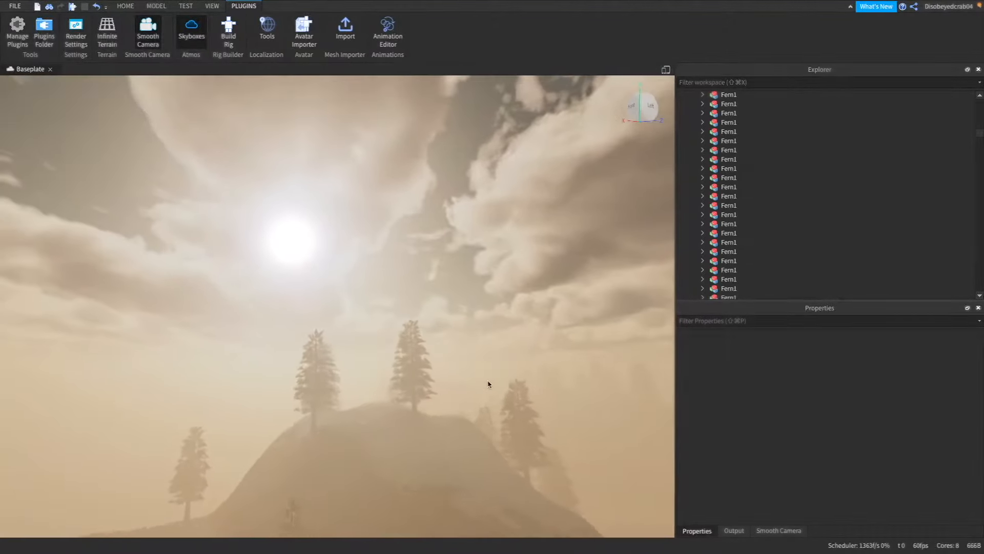
Browse the Toolbox by Plugins and start searching for 'infinite terrain'.
left_click(125, 7)
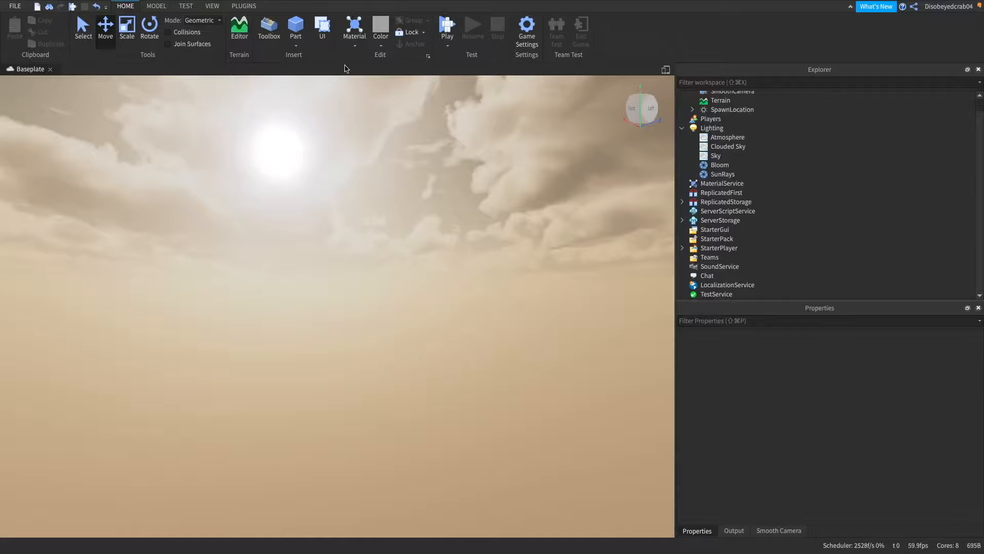
left_click(268, 30)
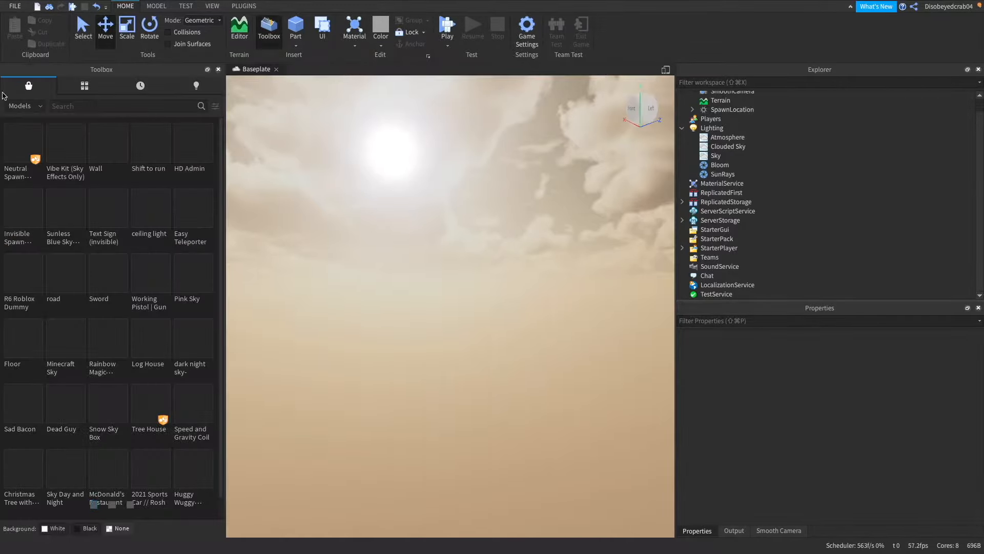
left_click(22, 105)
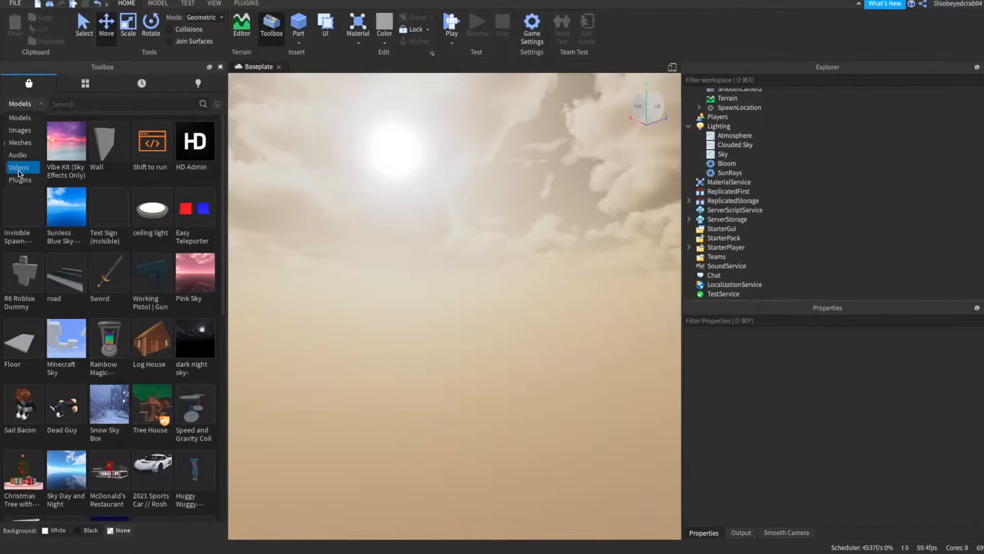
left_click(20, 181)
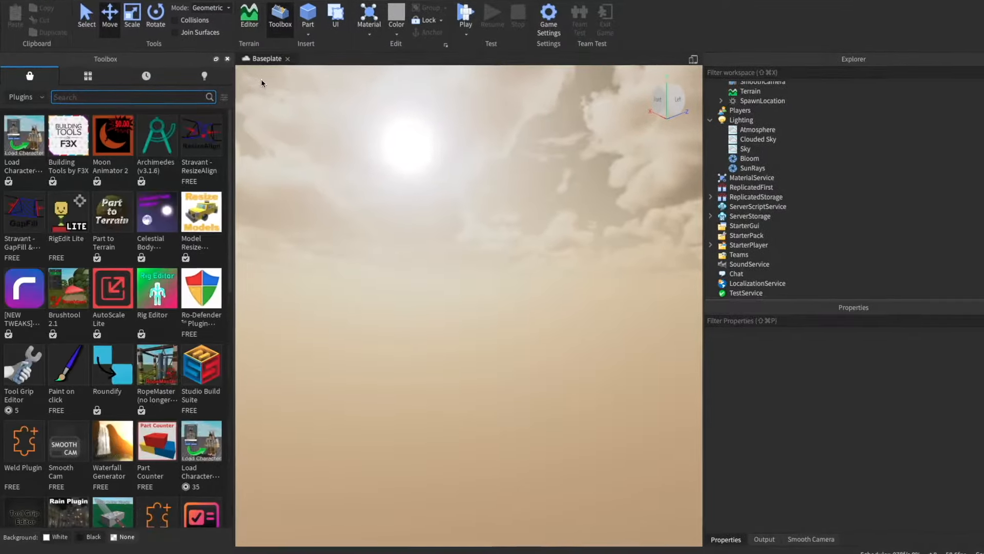
type("In")
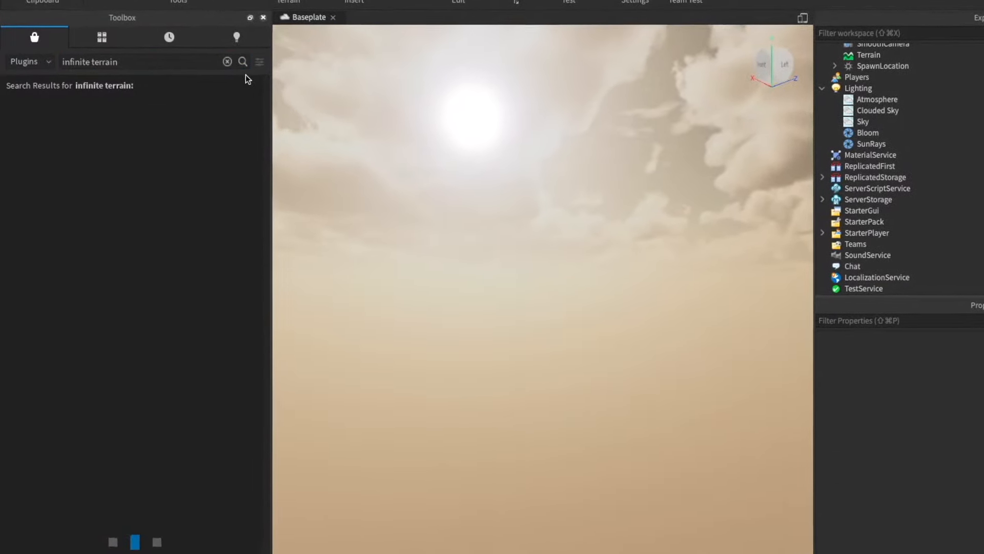
Run the search and install Suphi's Infinite Terrain plugin from its details window.
left_click(243, 62)
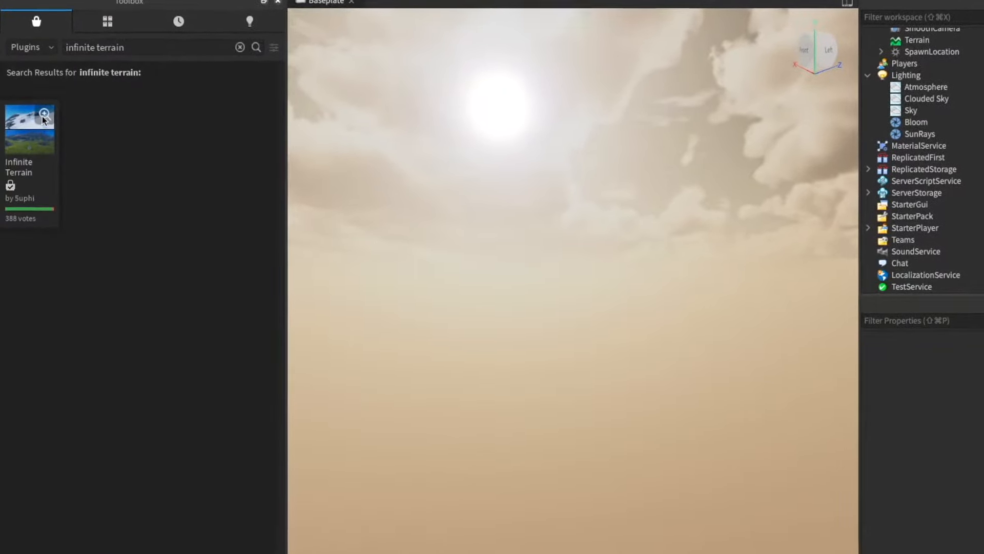
left_click(29, 120)
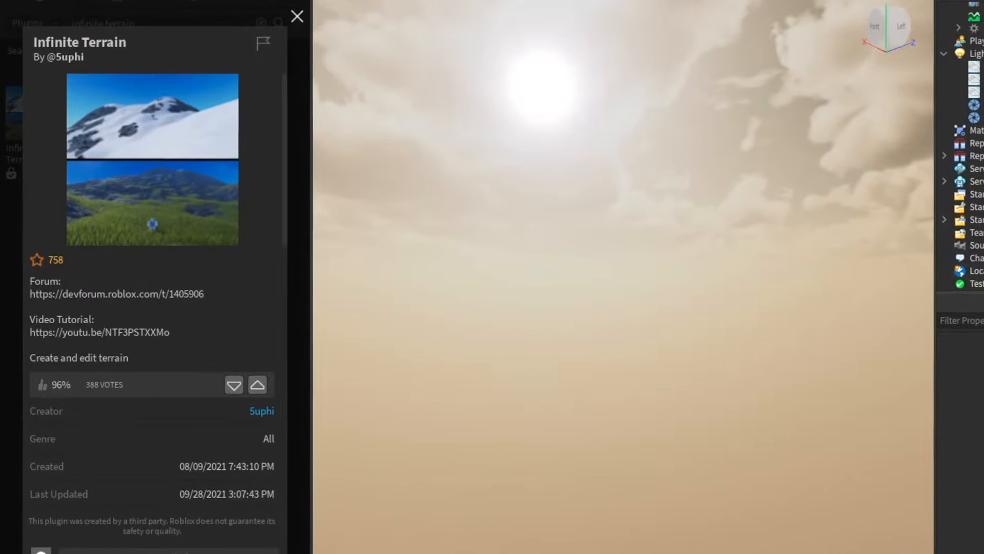
left_click(297, 16)
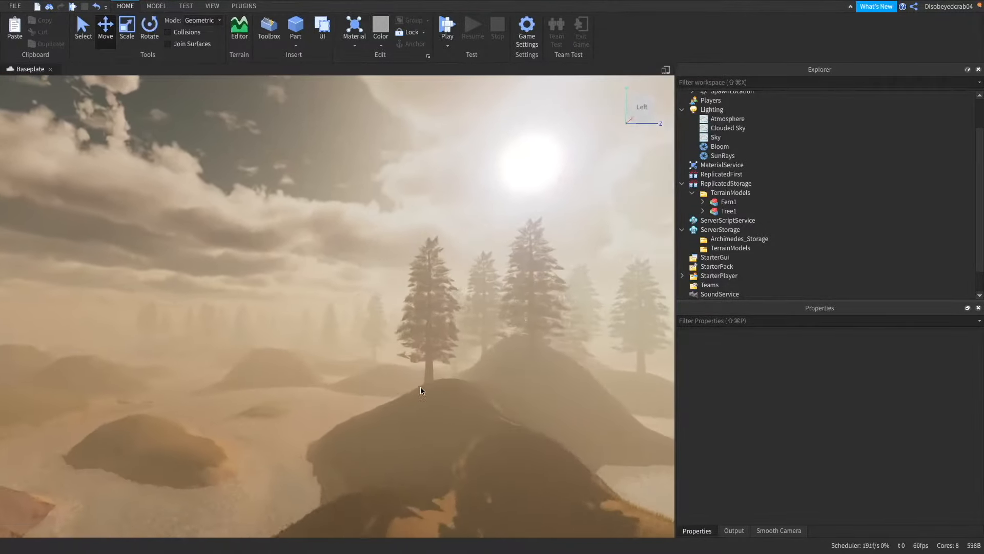
Bring up the Infinite Terrain panel from Plugins and switch Generate Terrain to On.
left_click(244, 6)
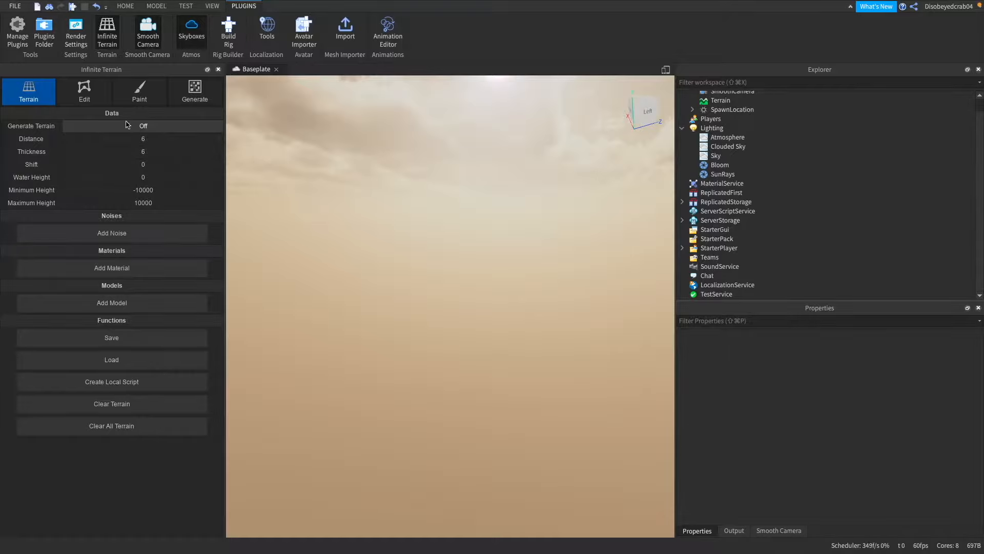
left_click(143, 125)
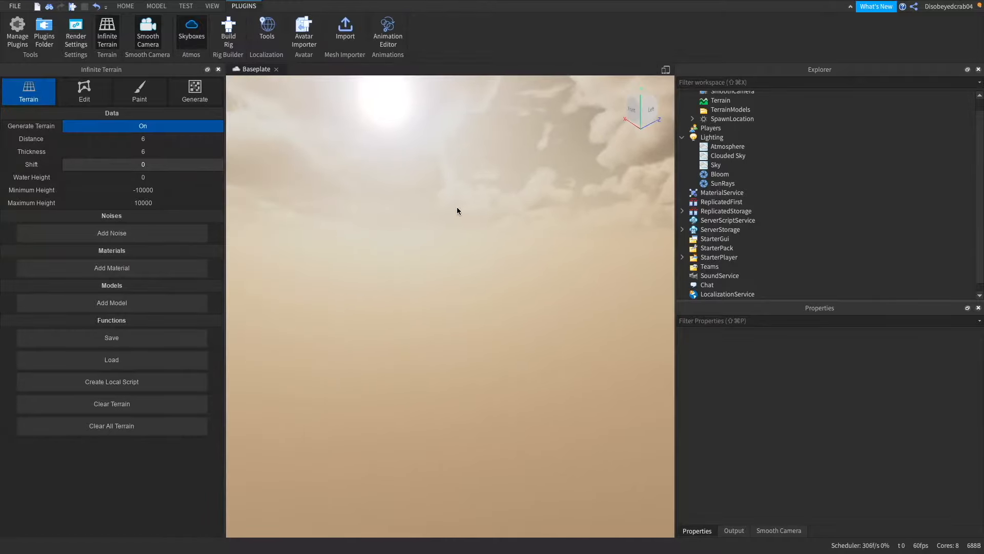
Set Generate Terrain back to Off in the Infinite Terrain panel.
left_click(142, 125)
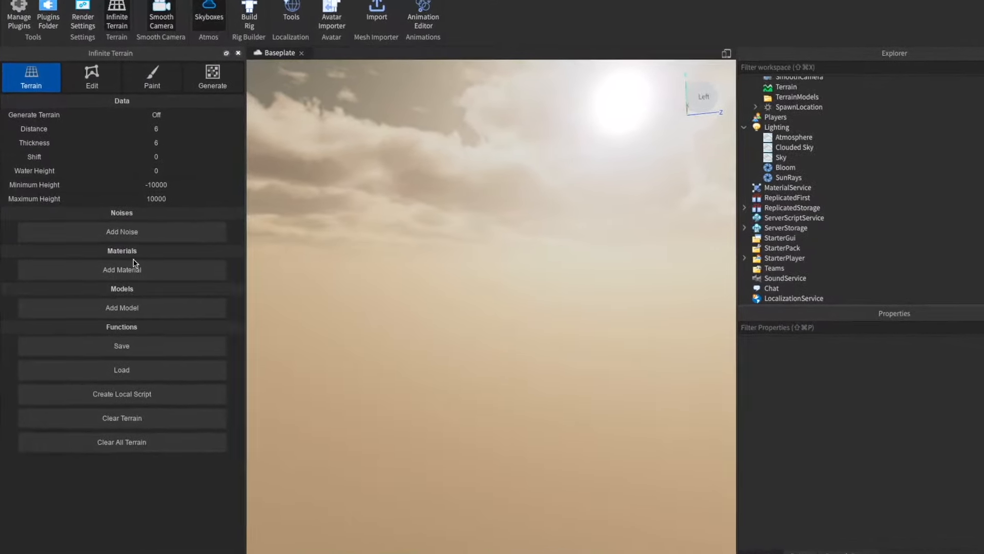
Add a new material row and start editing its height values toward -10000 to 10000.
left_click(121, 269)
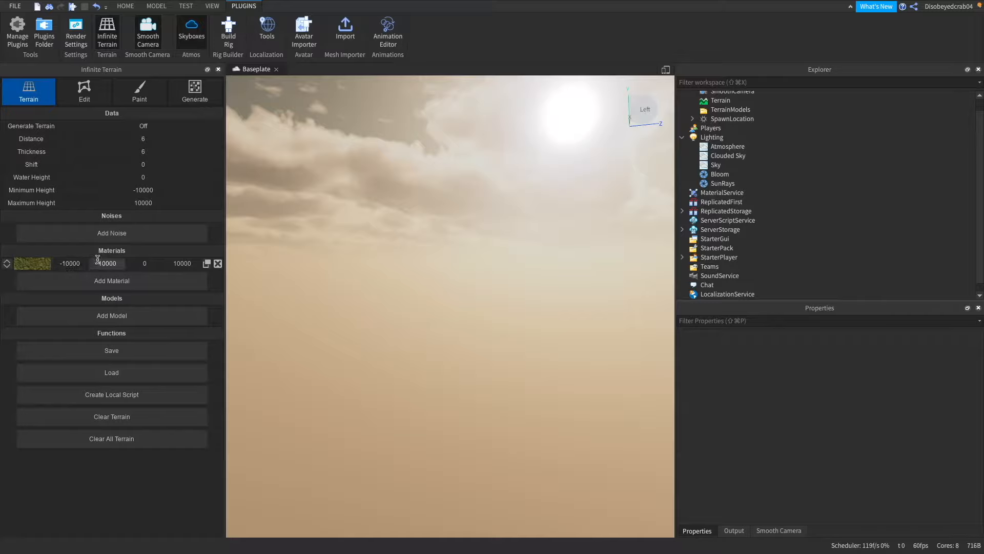
left_click(106, 263)
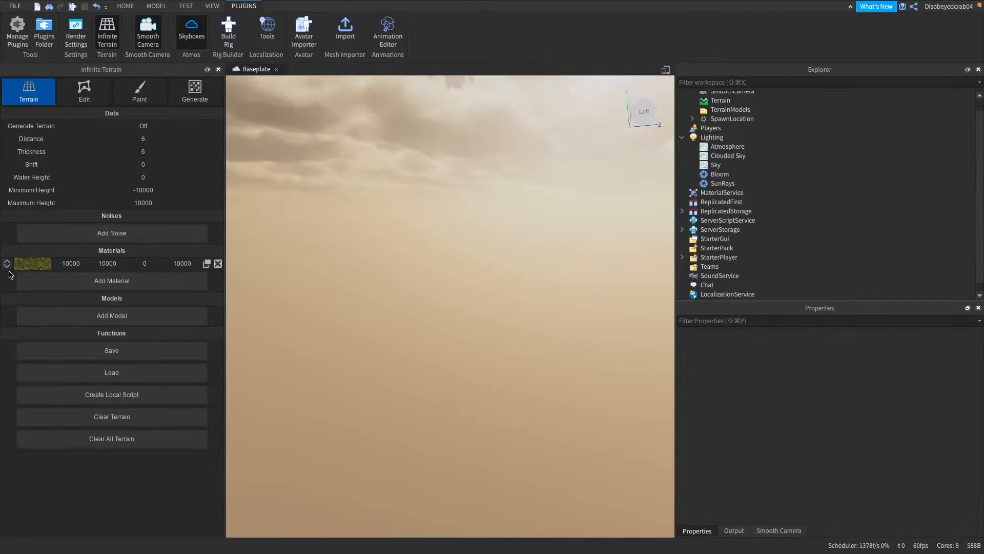
mouse_move(229, 307)
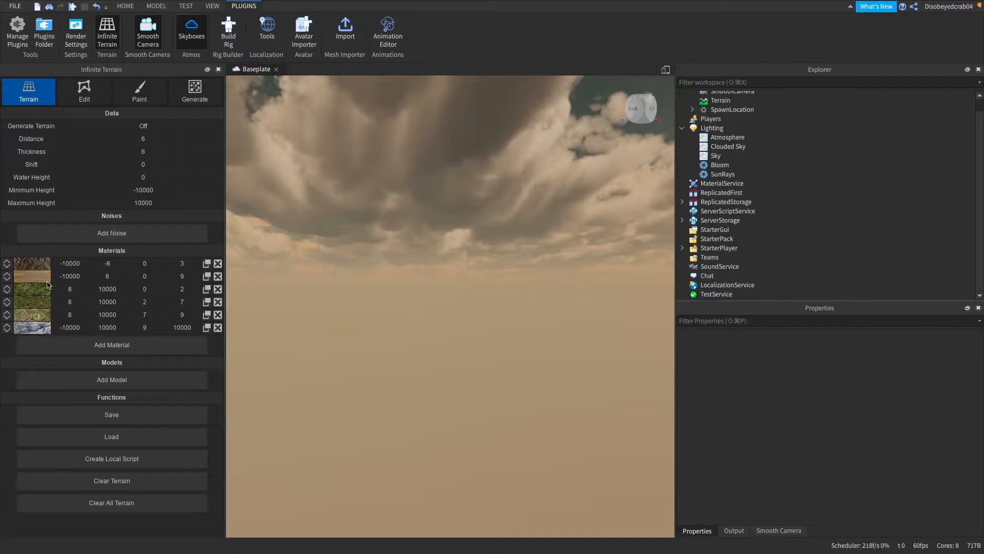
mouse_move(37, 311)
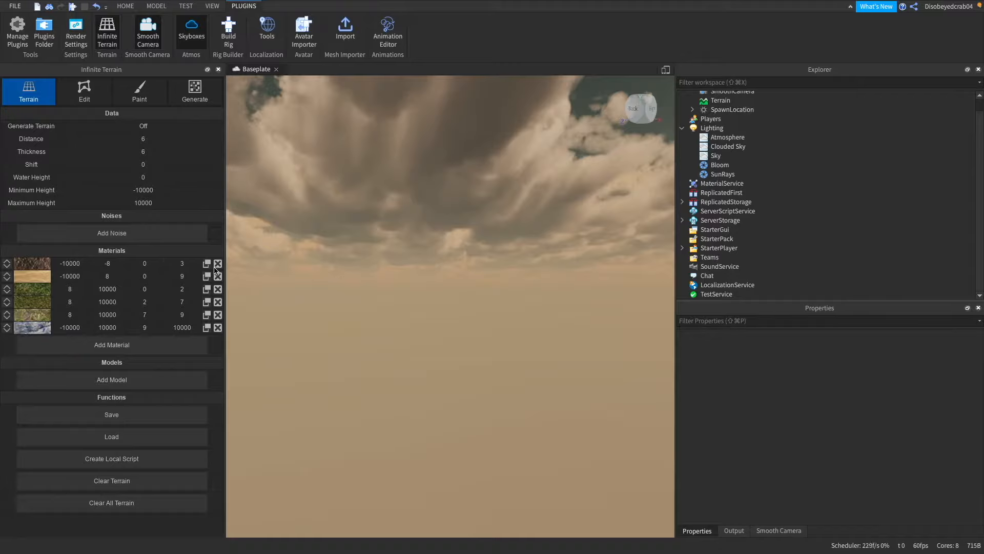
Finish the material rows, preview with Generate Terrain On, then return it to Off.
left_click(182, 289)
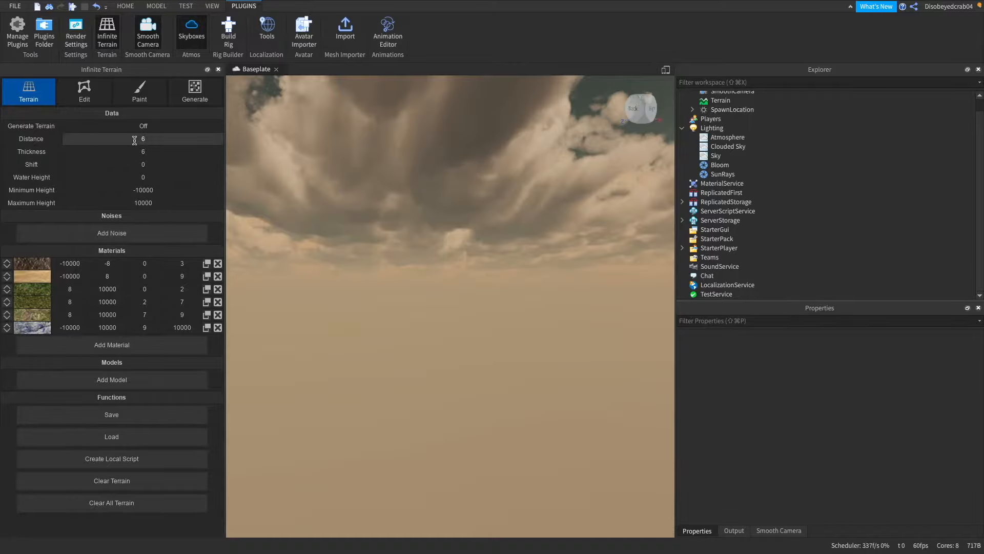
left_click(142, 125)
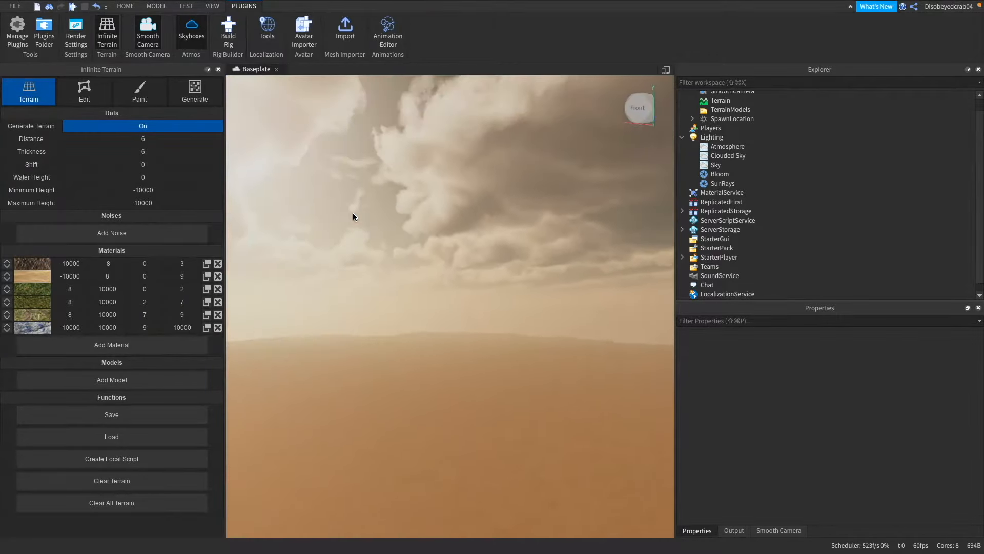
left_click(143, 126)
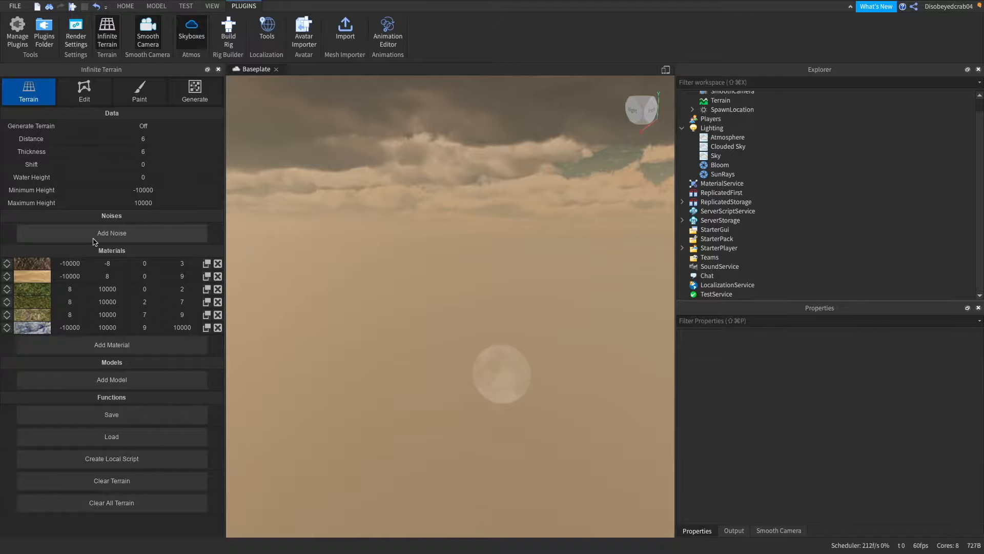
Add a first noise layer and turn generation on to see rolling dune-like hills.
left_click(111, 232)
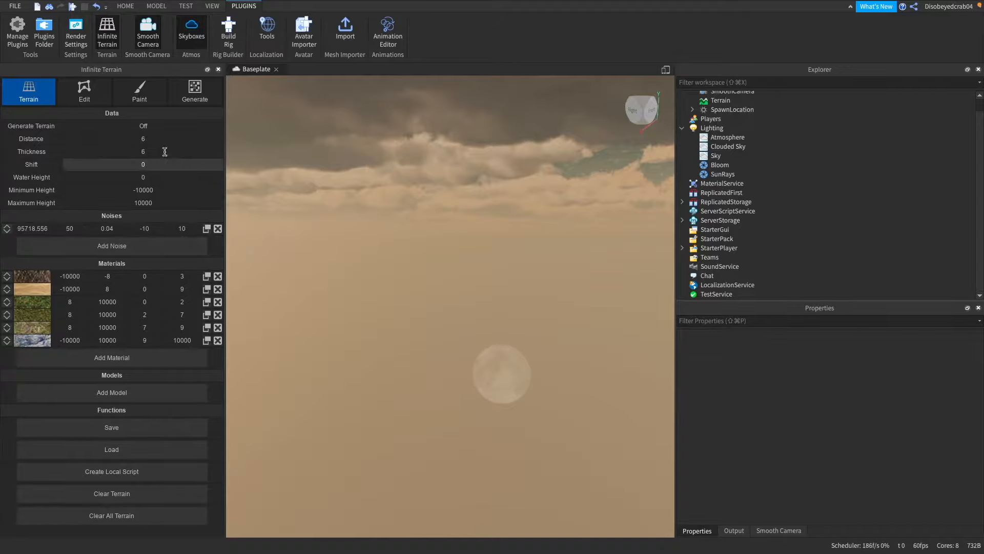
left_click(142, 125)
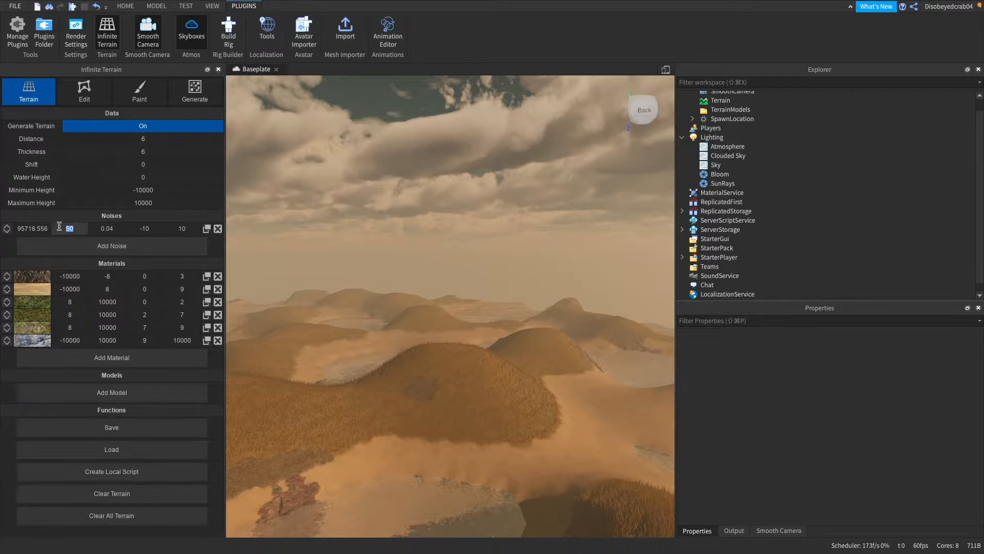
mouse_move(399, 229)
type("100")
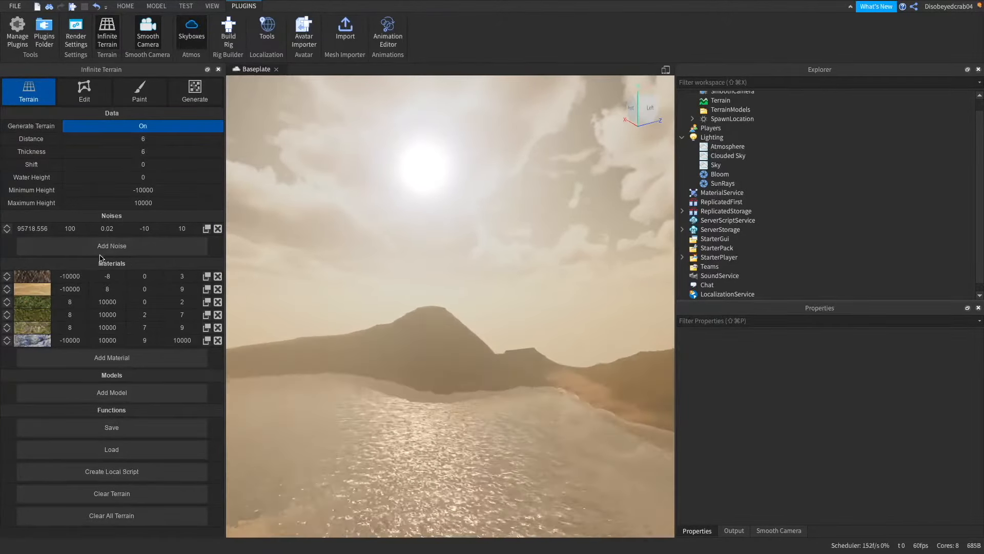
With the first noise row at 100 and 0.02, add a second noise row.
left_click(110, 245)
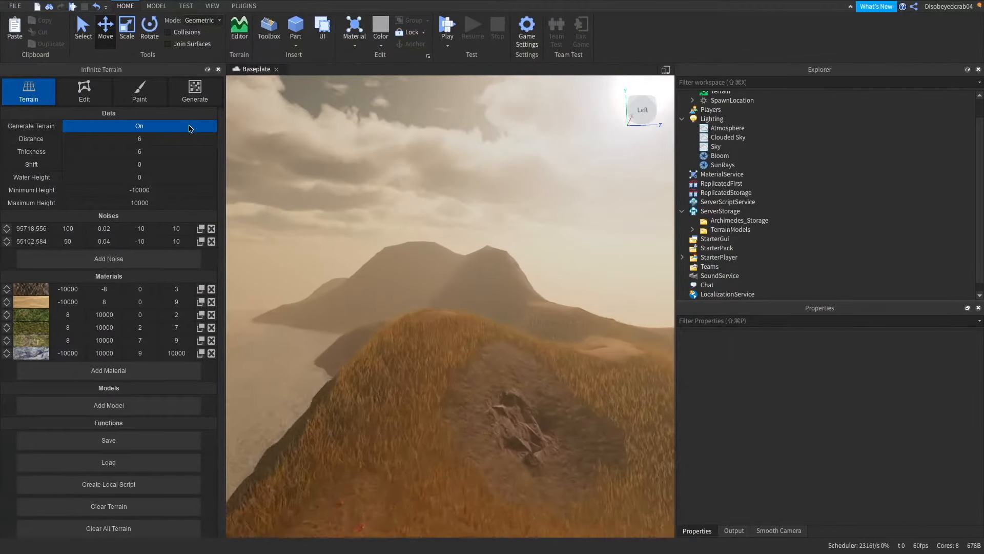
With the second noise row at 50 and 0.04, switch Generate Terrain Off.
left_click(139, 125)
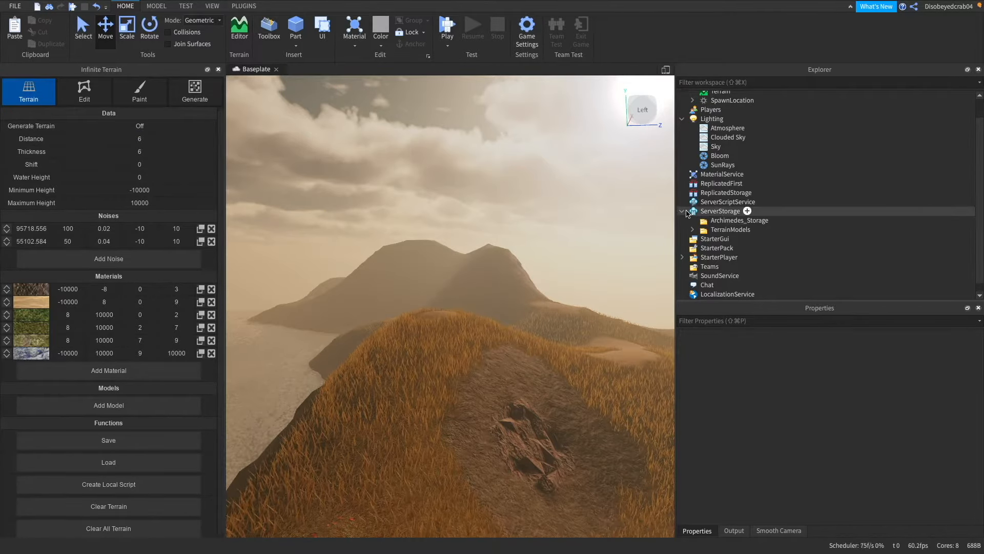
Insert a Folder into ReplicatedStorage and rename it TerrainModels.
left_click(725, 202)
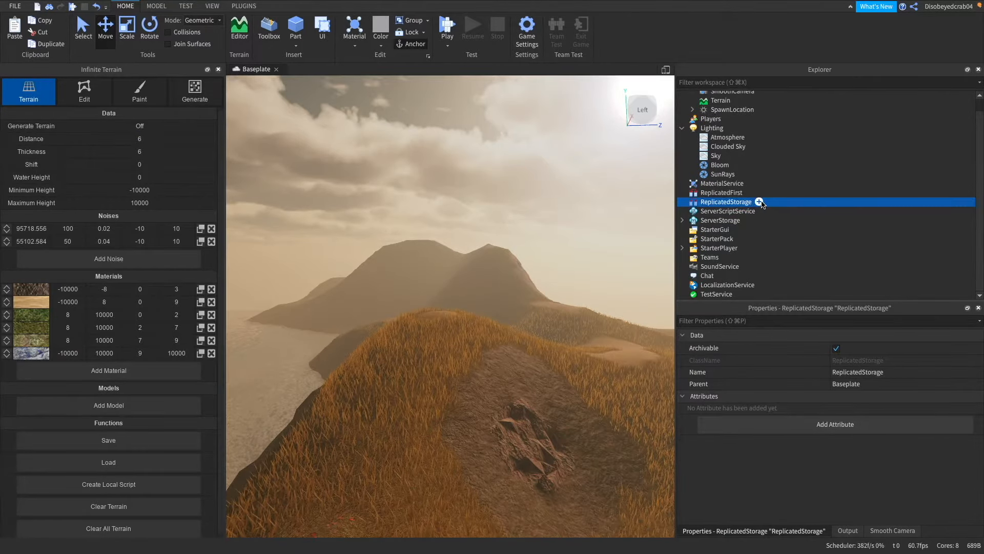
left_click(758, 202)
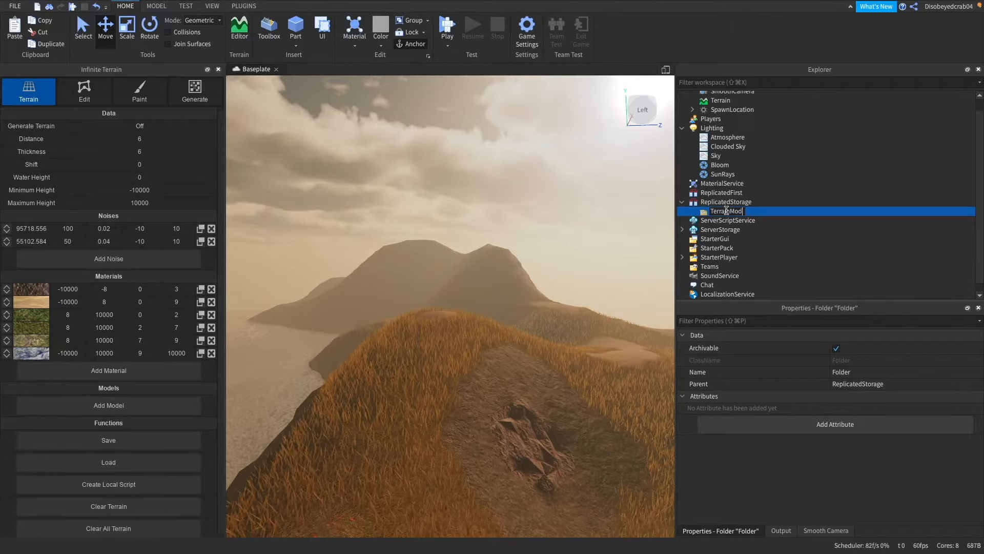
type("TerrainModels")
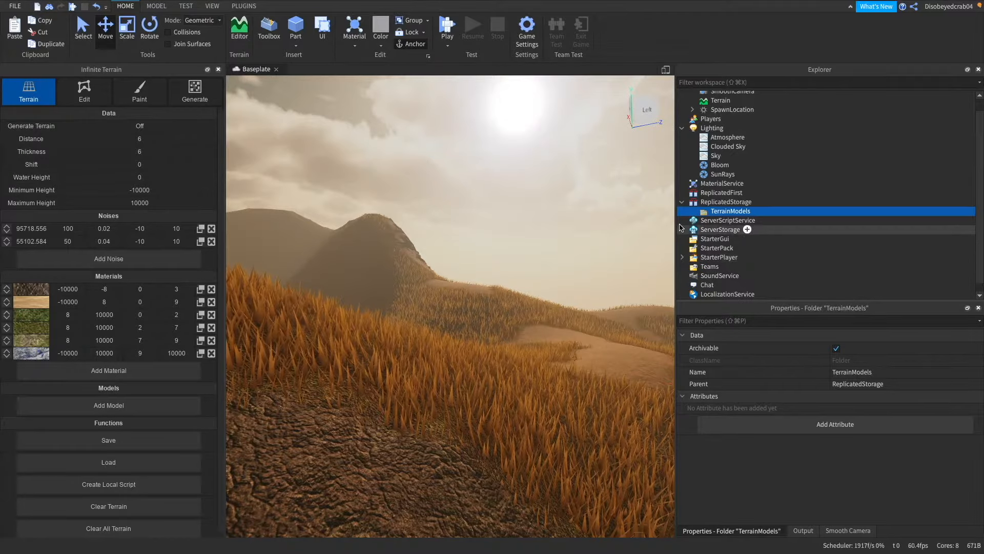
left_click(682, 228)
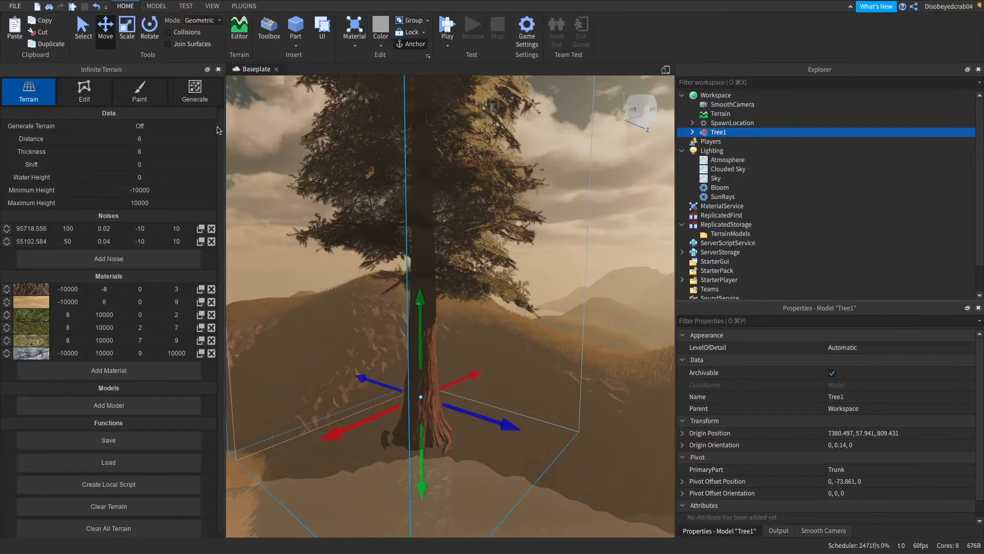
Save the Beta Features settings with Pivot Editor enabled, then reselect Tree1.
left_click(14, 6)
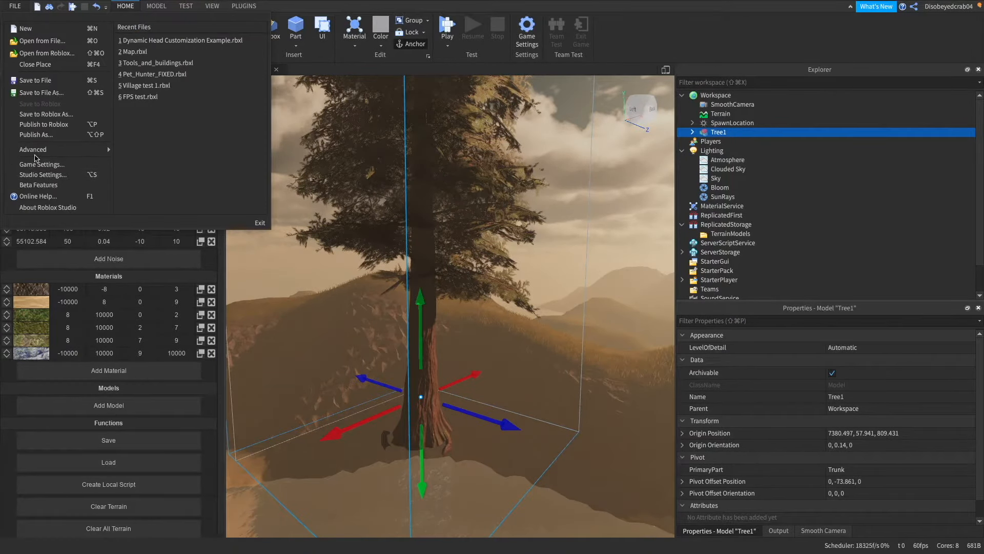
left_click(38, 185)
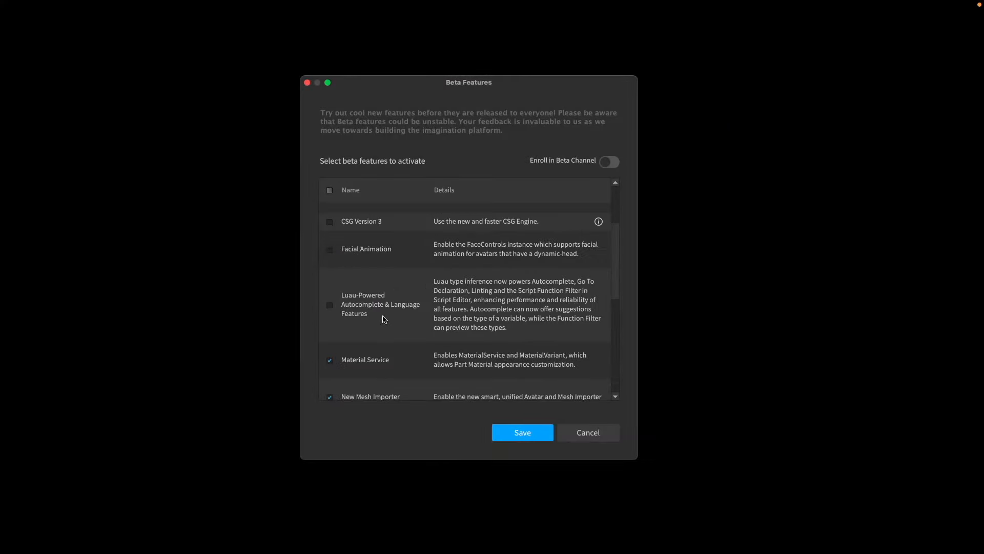
scroll("down", 3)
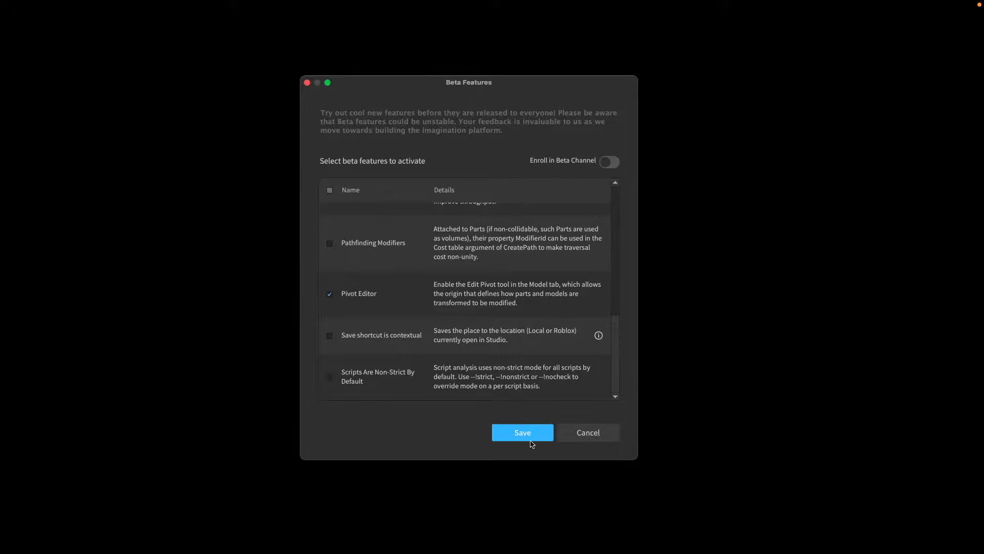
left_click(522, 432)
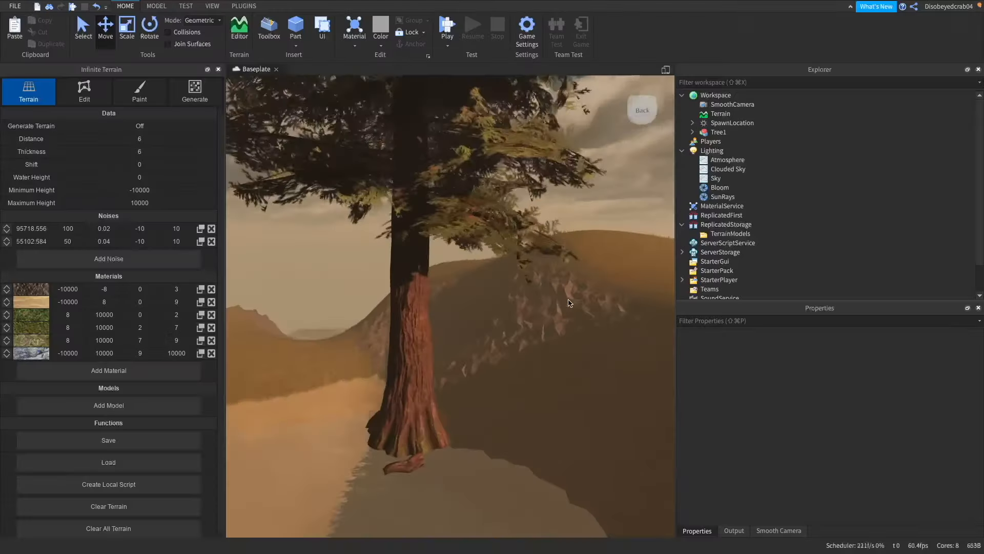
left_click(717, 132)
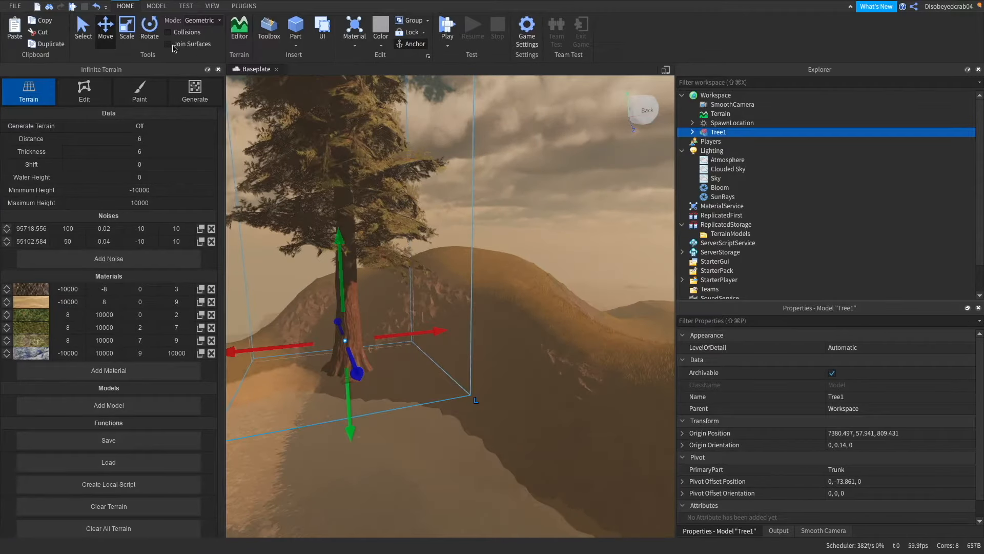
Use Edit Pivot to drop Tree1's pivot 2 studs, giving offset -75.861.
left_click(155, 6)
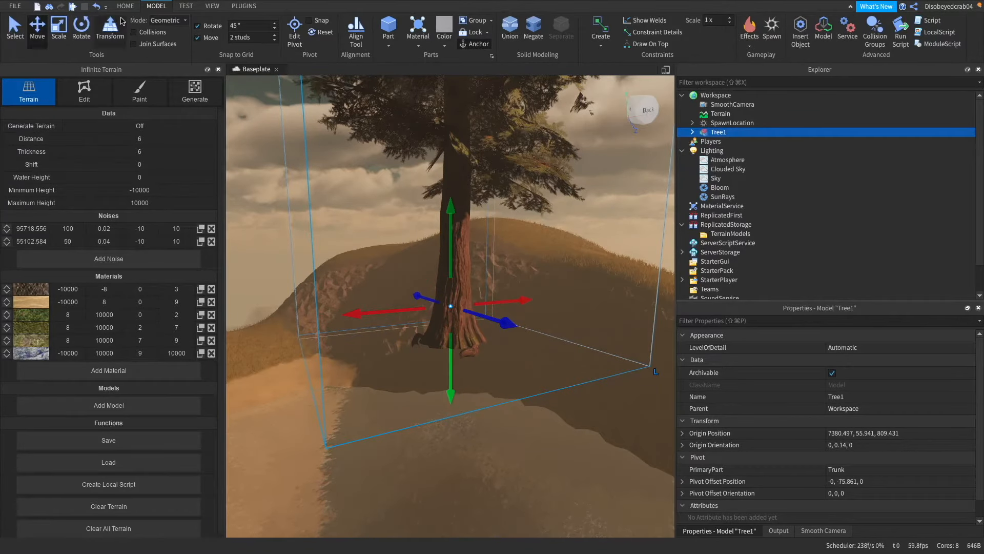
Place Tree1 in ReplicatedStorage > TerrainModels and turn Generate Terrain back On.
left_click(125, 6)
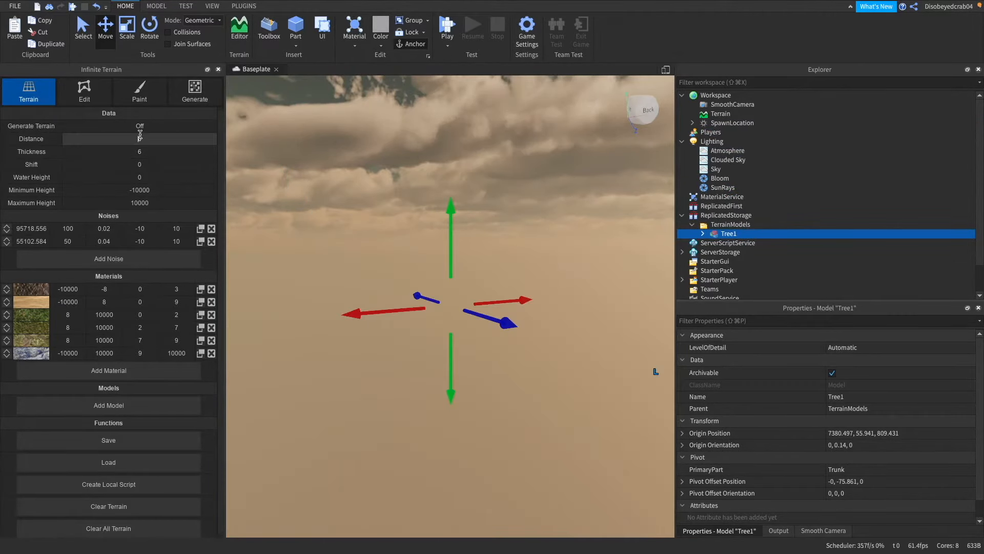
left_click(138, 125)
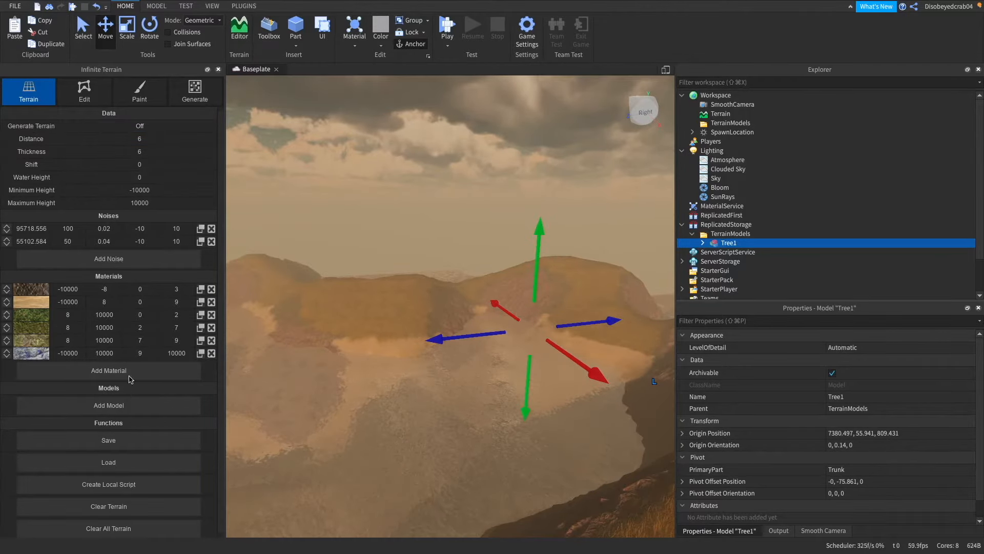
left_click(139, 127)
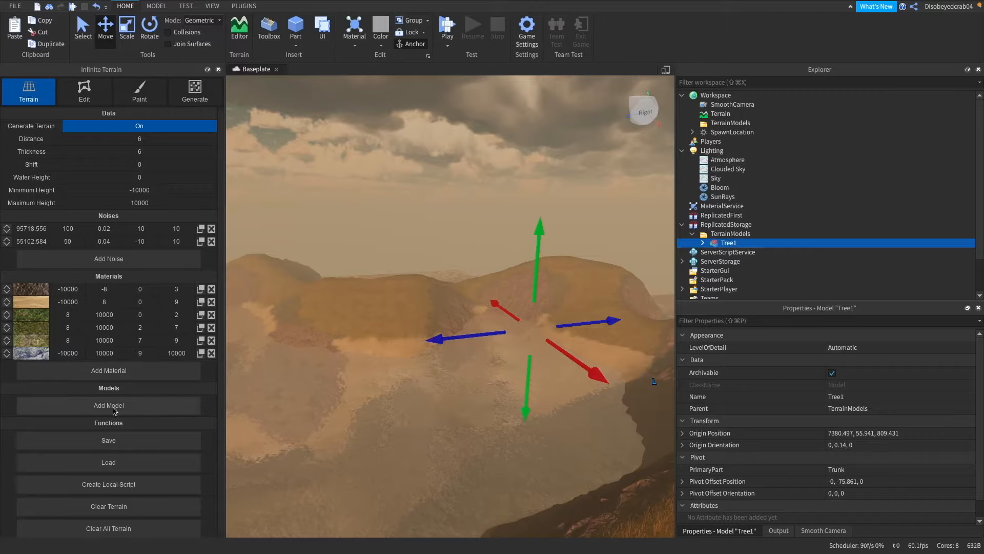
Add Tree1 to the Infinite Terrain Models list so trees cover the hills.
left_click(107, 405)
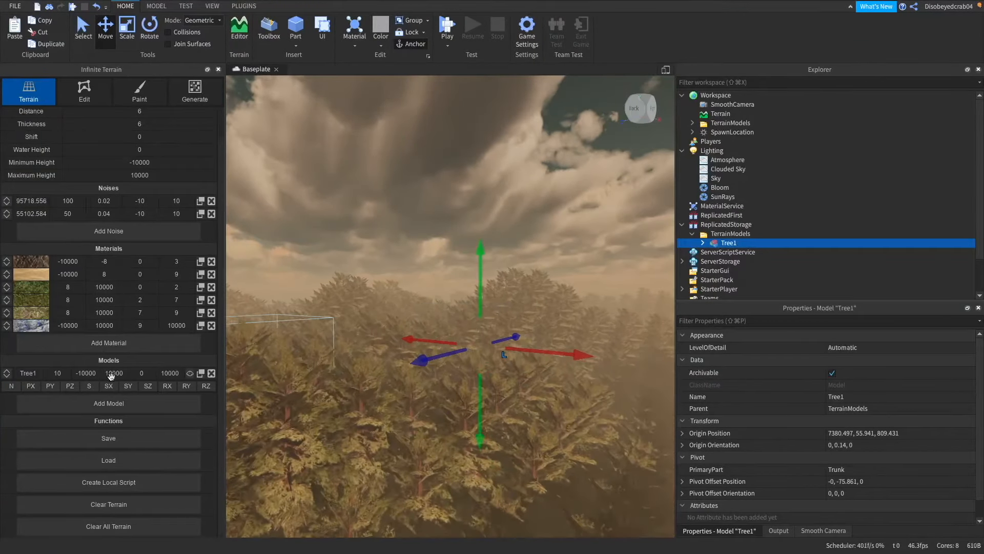
Set Tree1's row values to 30 and 10 and add a noise row beneath it.
triple_click(56, 372)
type("30")
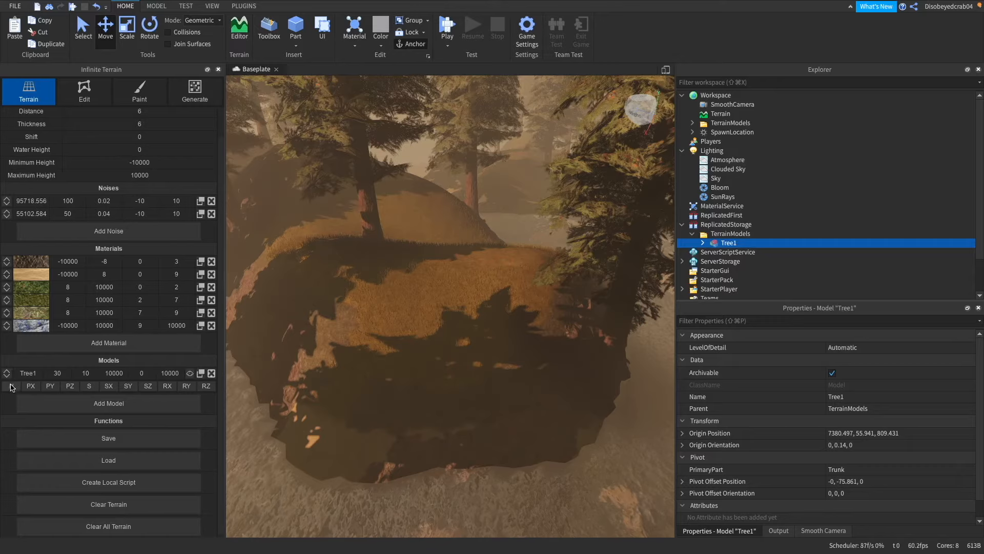
left_click(11, 386)
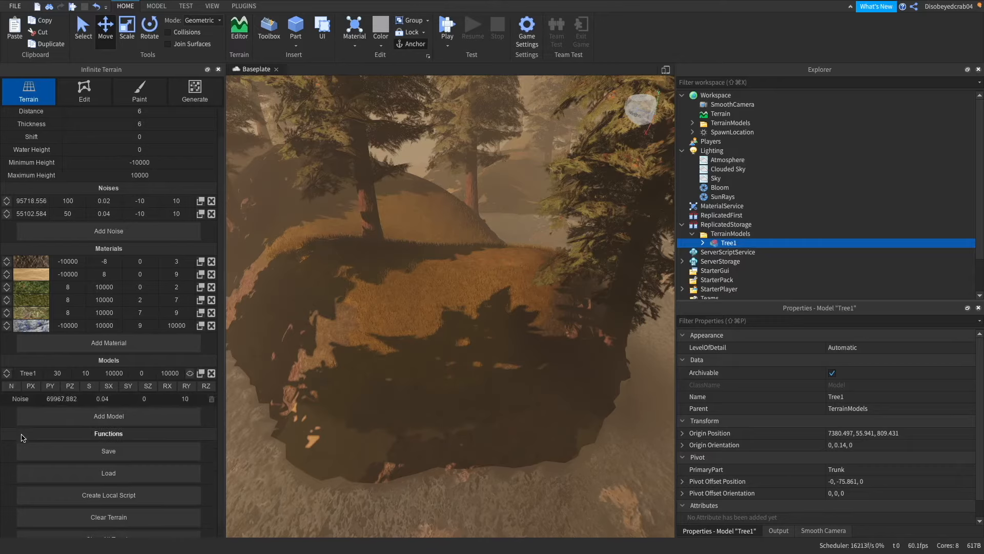